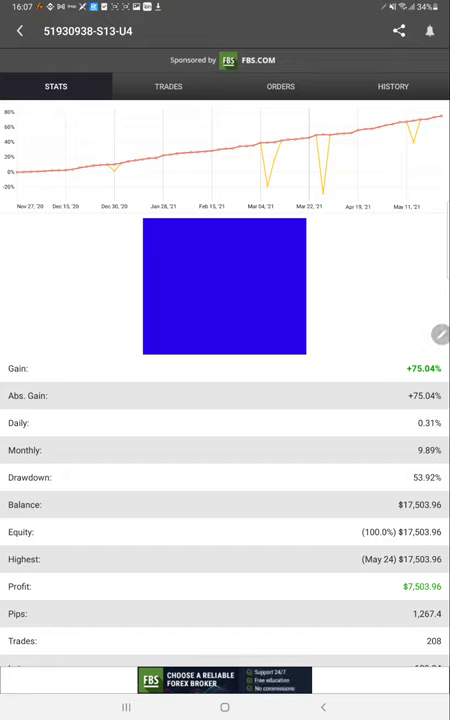
- Go back from the account stats page to the Portfolio list of tracked strategies
left_click(20, 33)
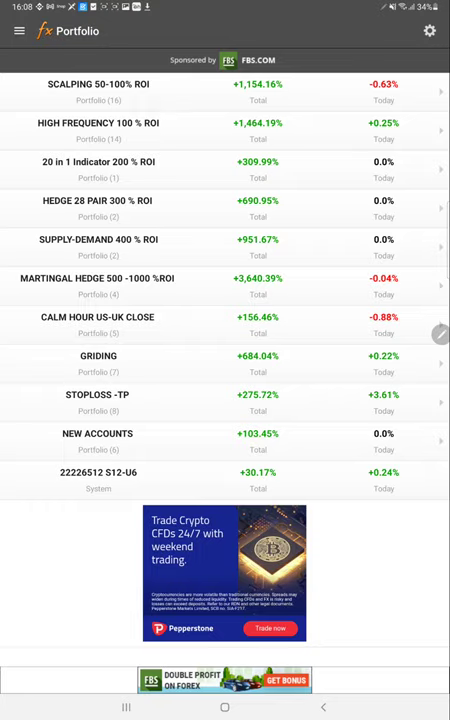
mouse_move(135, 370)
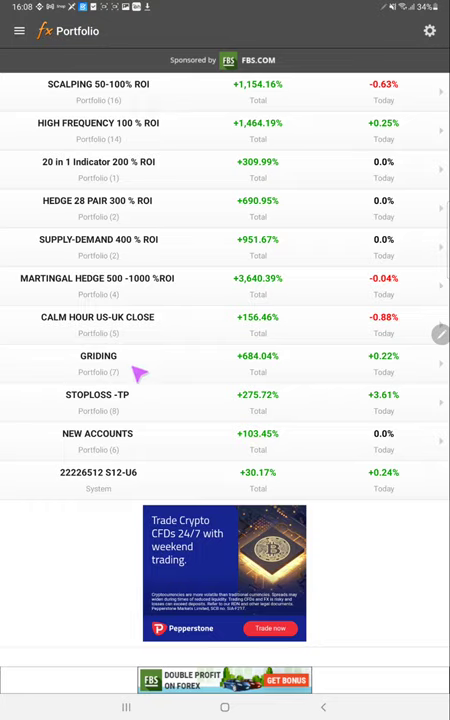
left_click(98, 363)
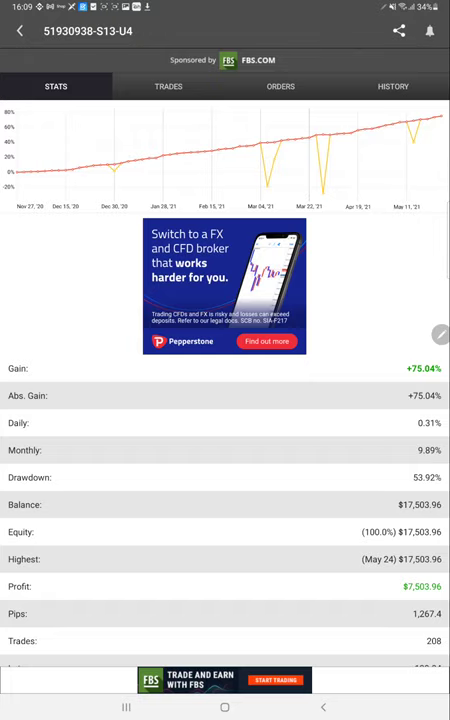
left_click(168, 86)
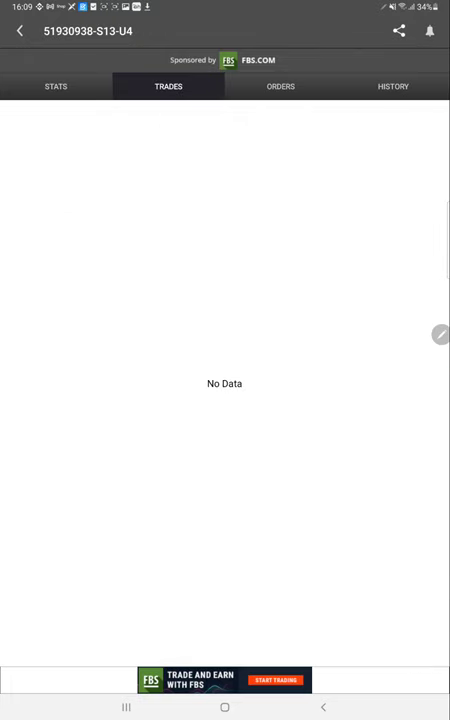
left_click(396, 86)
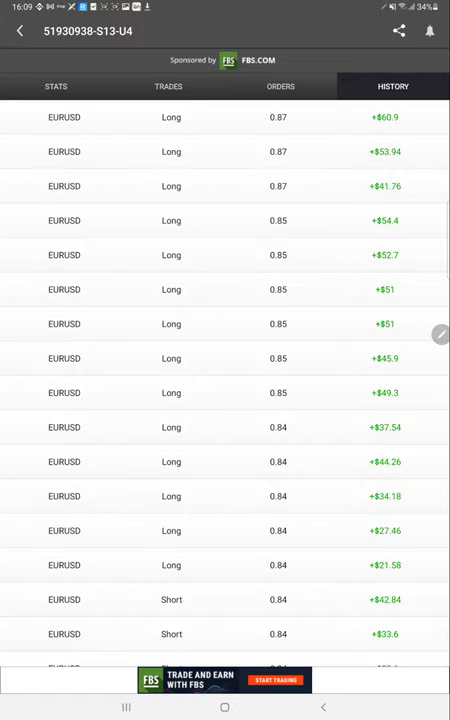
scroll("down", 3)
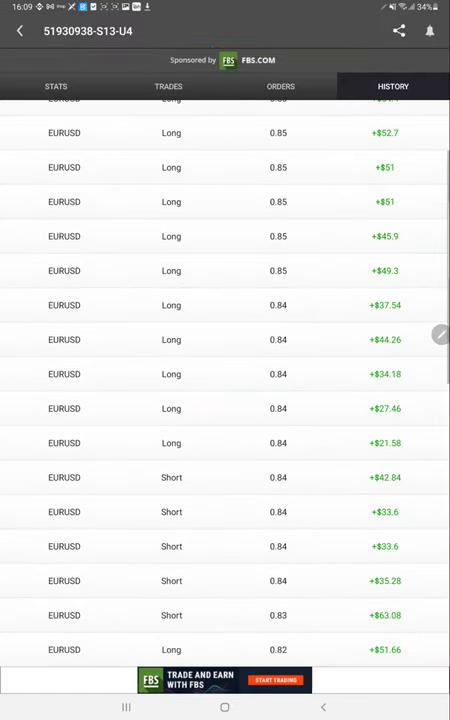
scroll("up", 3)
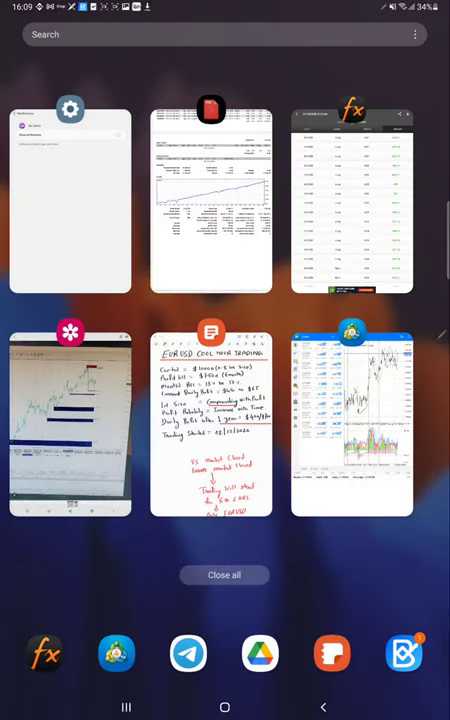
- Switch to MetaTrader 4 and show the closed EURUSD buy and sell history
left_click(351, 420)
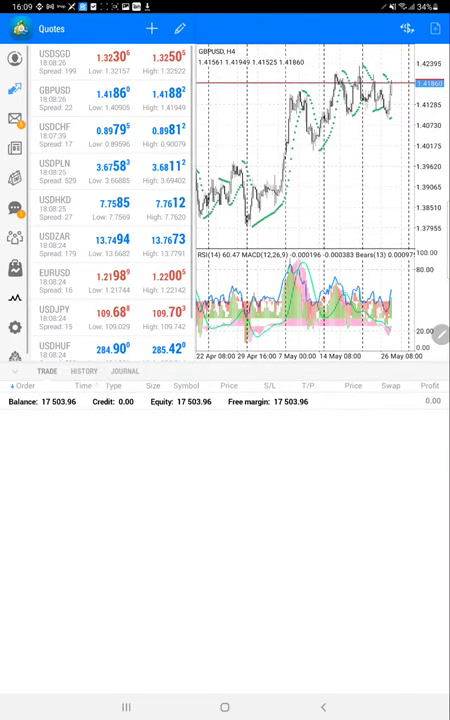
left_click(82, 380)
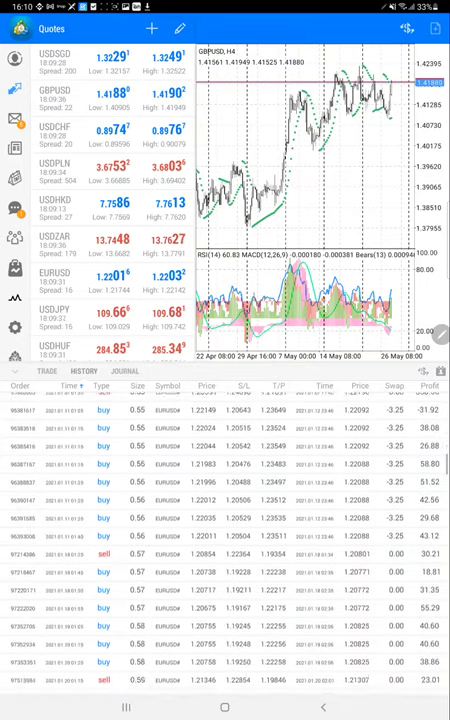
- Scroll further through MetaTrader 4's closed EURUSD trade history
scroll("down", 3)
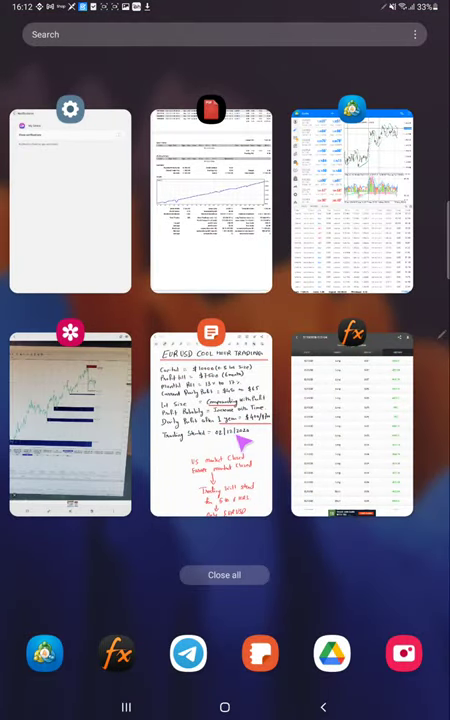
left_click(211, 425)
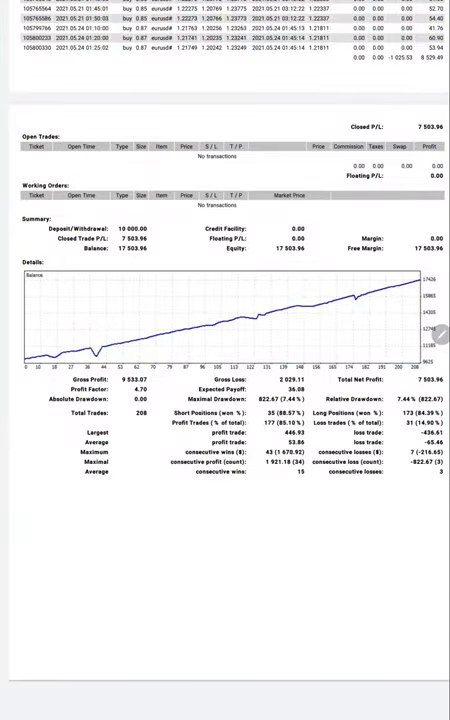
- Scroll the statement's March–May 2021 EURUSD trades down to the 7,503.96 net profit summary
scroll("down", 3)
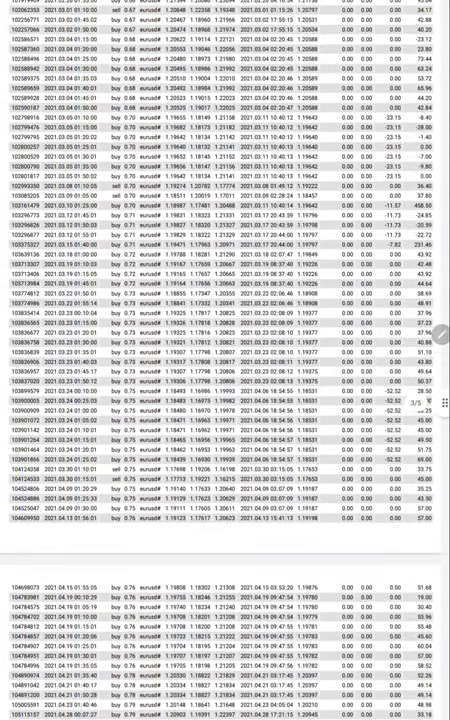
scroll("down", 3)
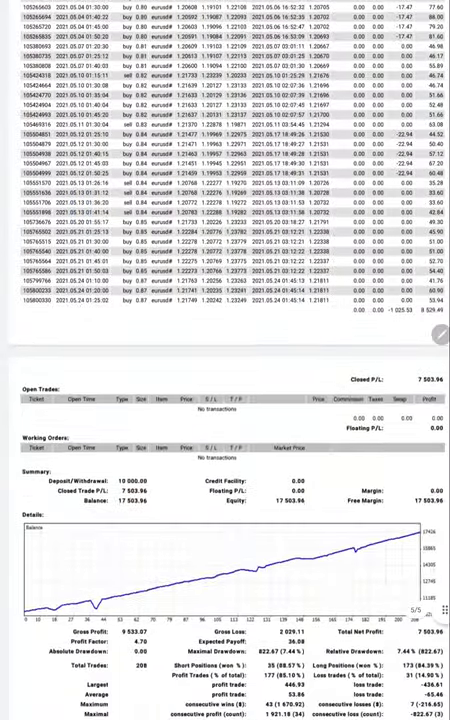
- Underline Total Trades 208 and write '1 lot = $50 to 60' in red
scroll("down", 3)
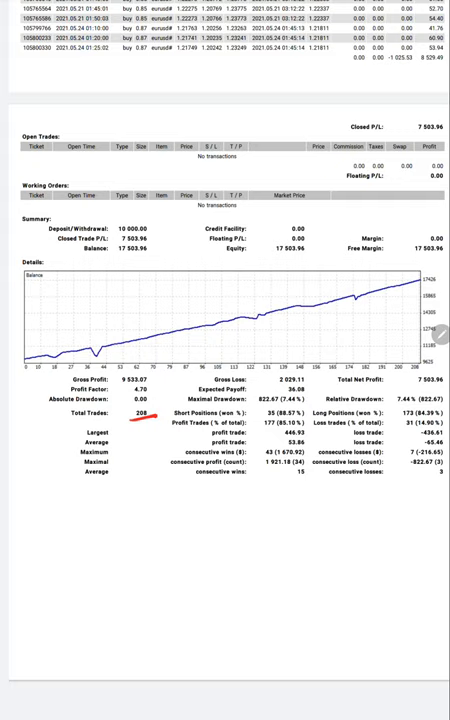
mouse_move(140, 448)
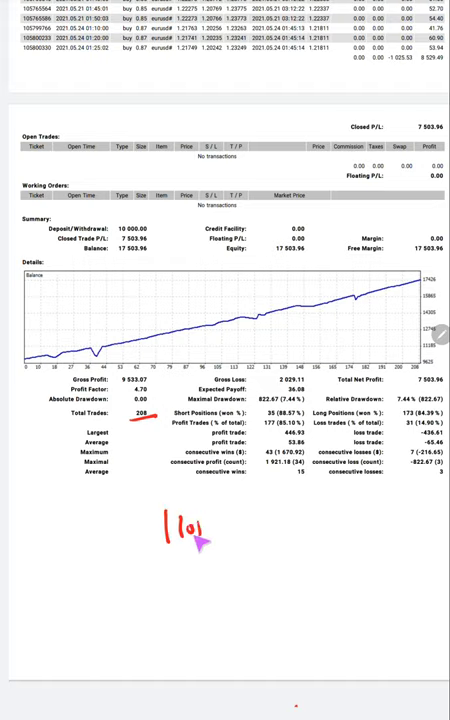
type("So to C")
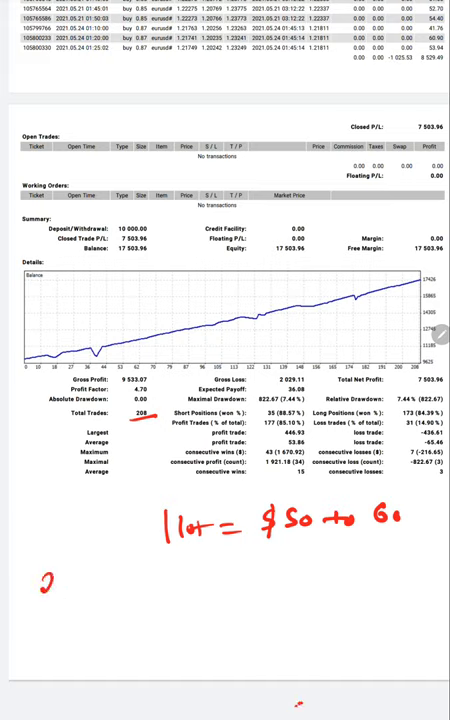
- Underline the average profit/loss rows and 85.10%, writing 'Break Even =' with 53/65
type("1-2")
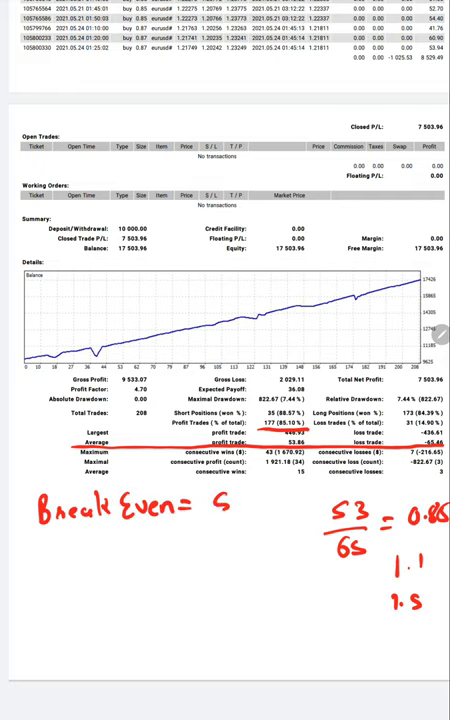
- Write 'Break Even = 55' and 'Actual Accu = 85', circle 208, and add 30 below
type("S")
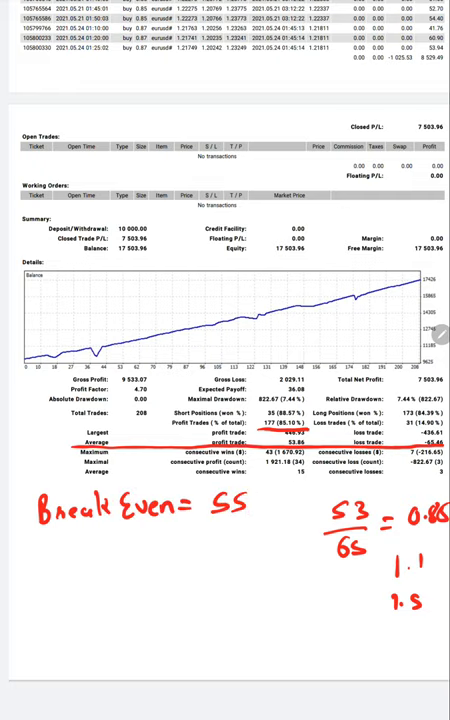
type("Actual Acc")
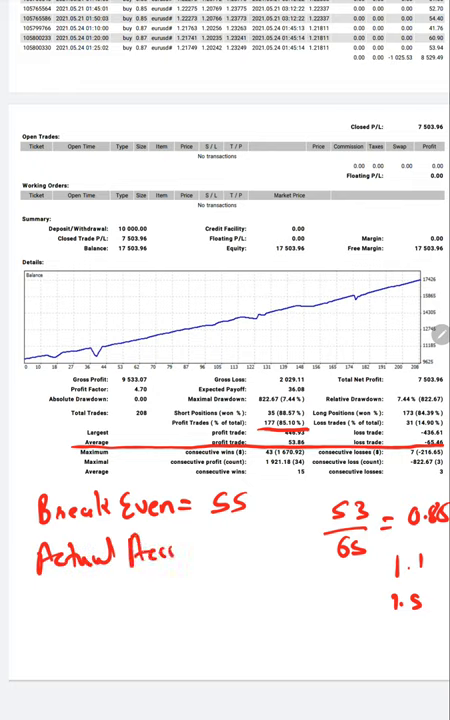
type("= 85")
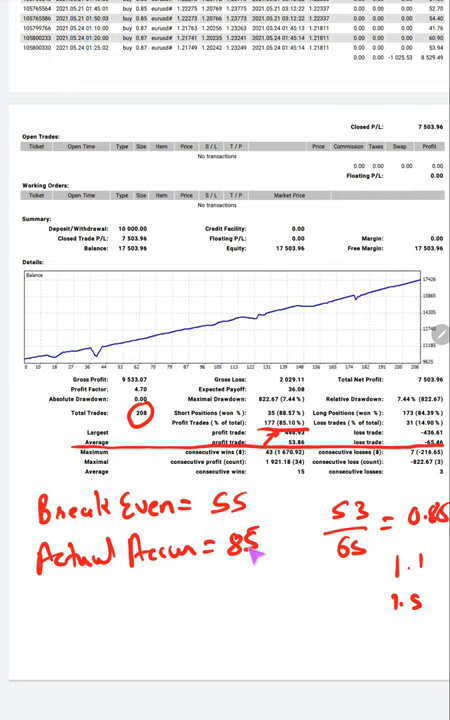
type("30")
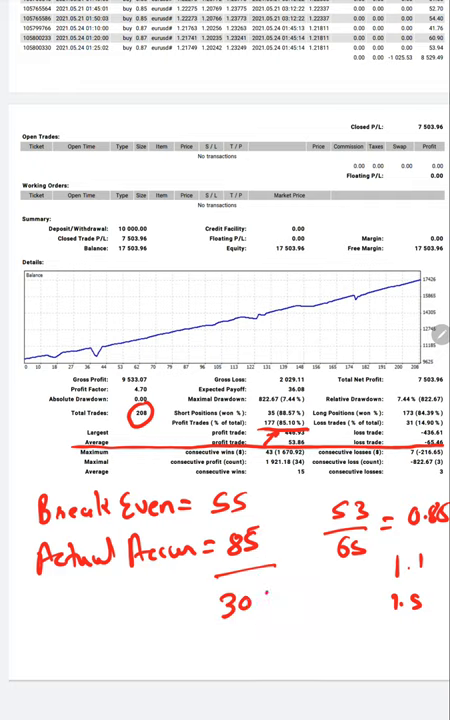